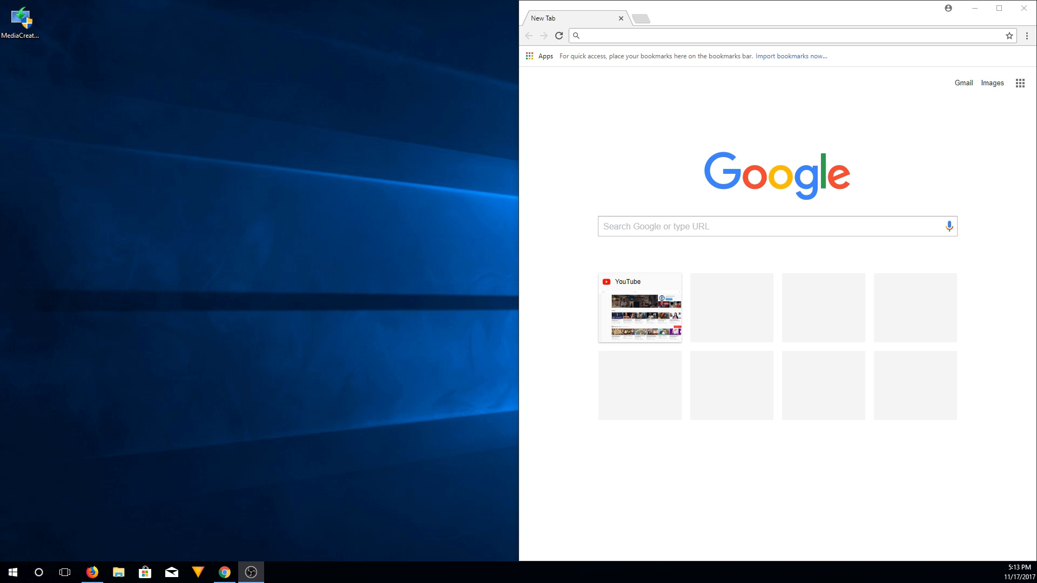
{"action": "mouse_move", "coordinate": [891, 394]}
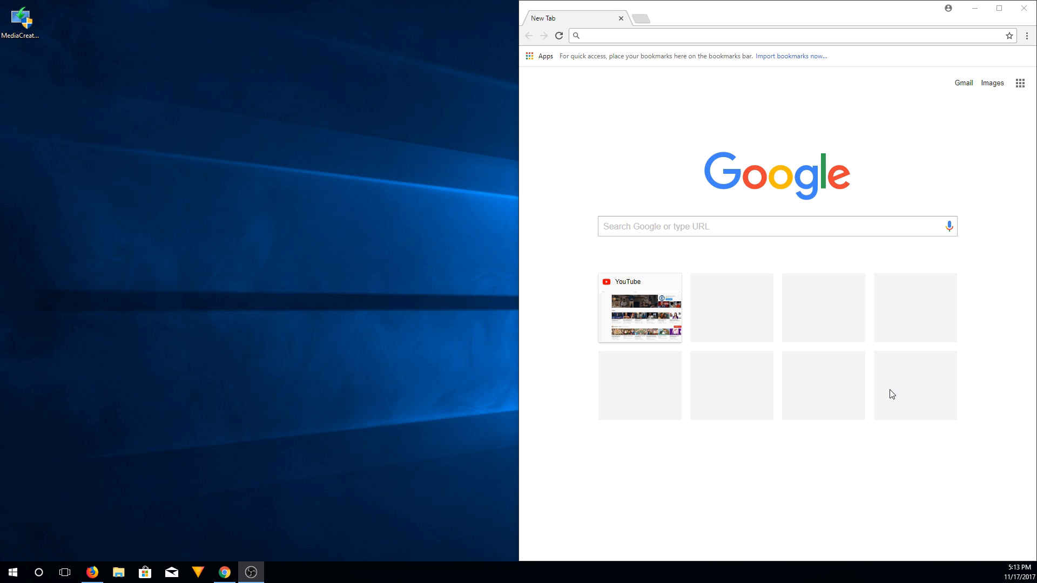
{"action": "mouse_move", "coordinate": [135, 122]}
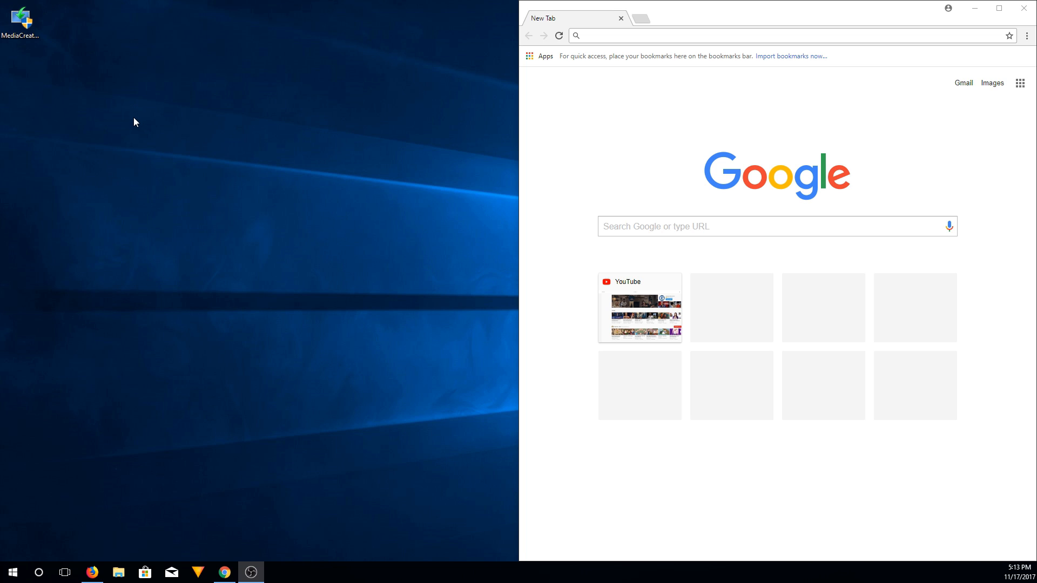
{"action": "mouse_move", "coordinate": [4, 120]}
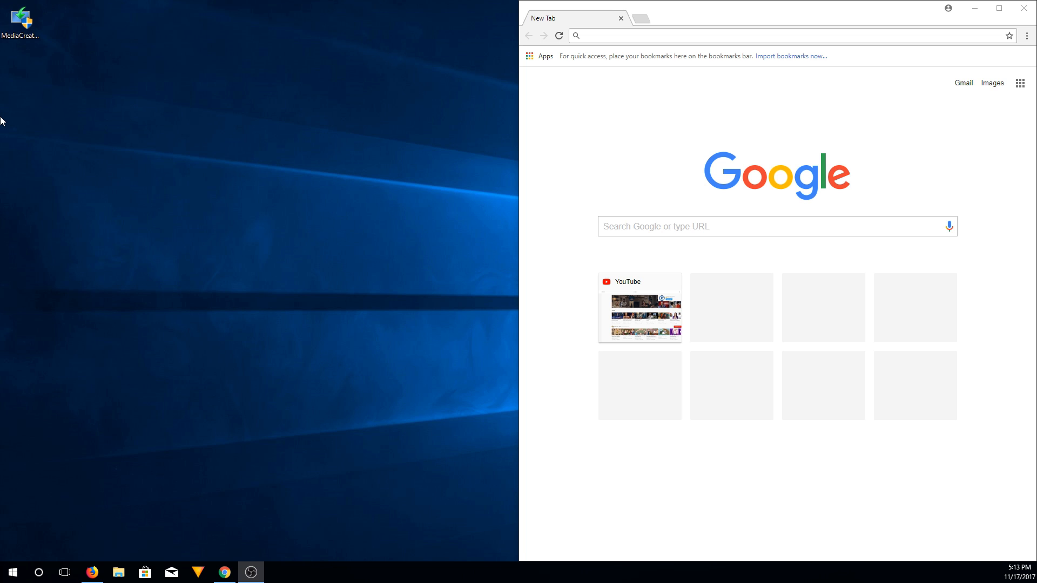
{"action": "mouse_move", "coordinate": [5, 95]}
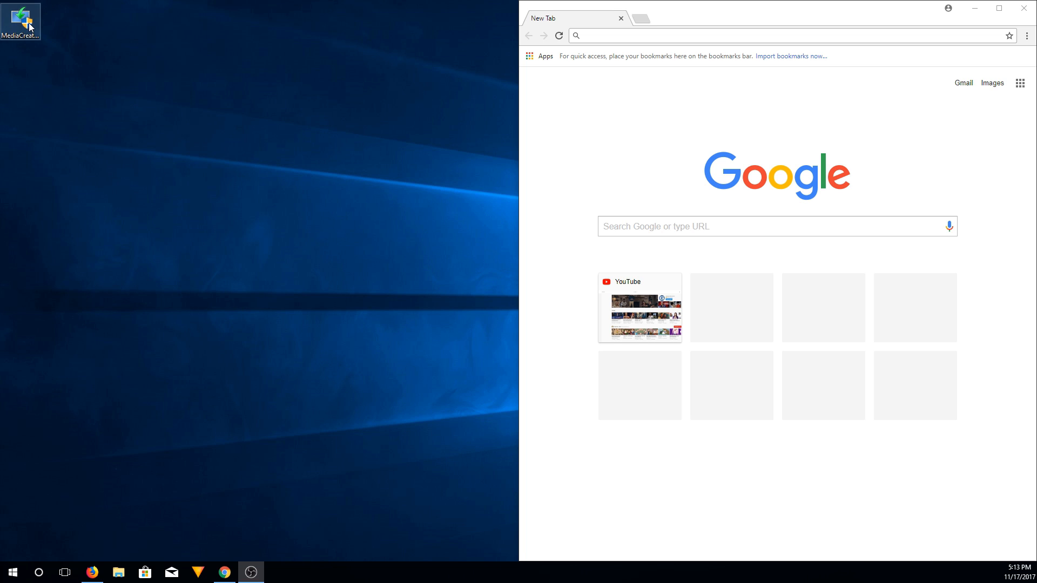
Reach the Chrome Web Store from the Extensions page via Menu > More tools.
{"action": "double_click", "coordinate": [20, 18]}
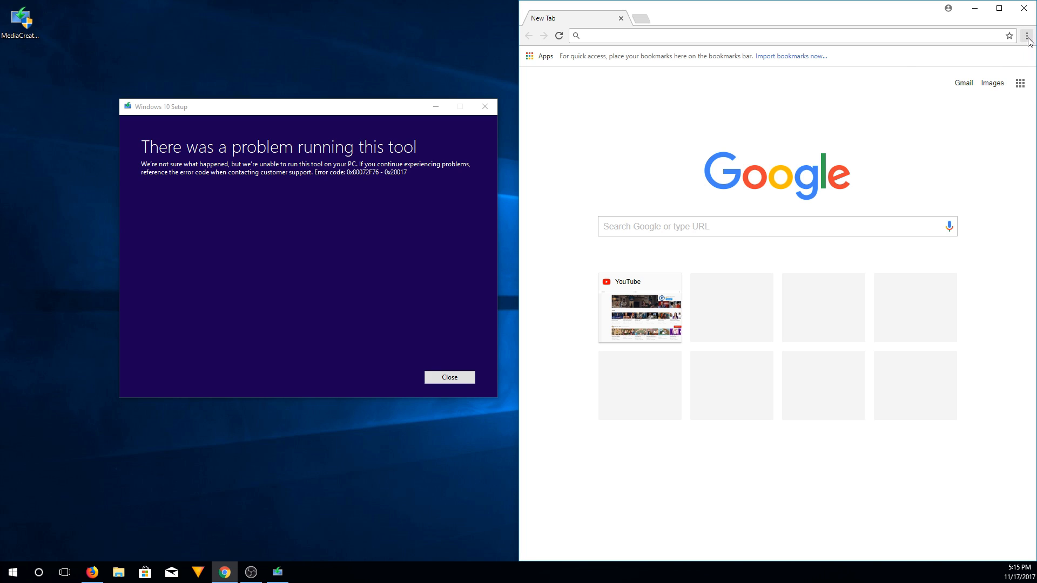
{"action": "left_click", "coordinate": [1026, 36]}
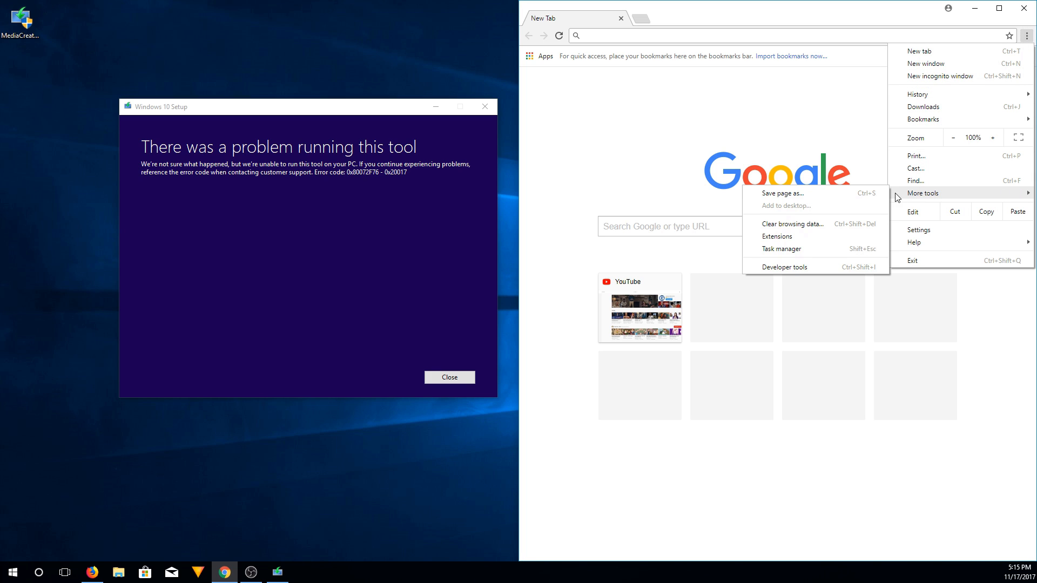
{"action": "left_click", "coordinate": [776, 237]}
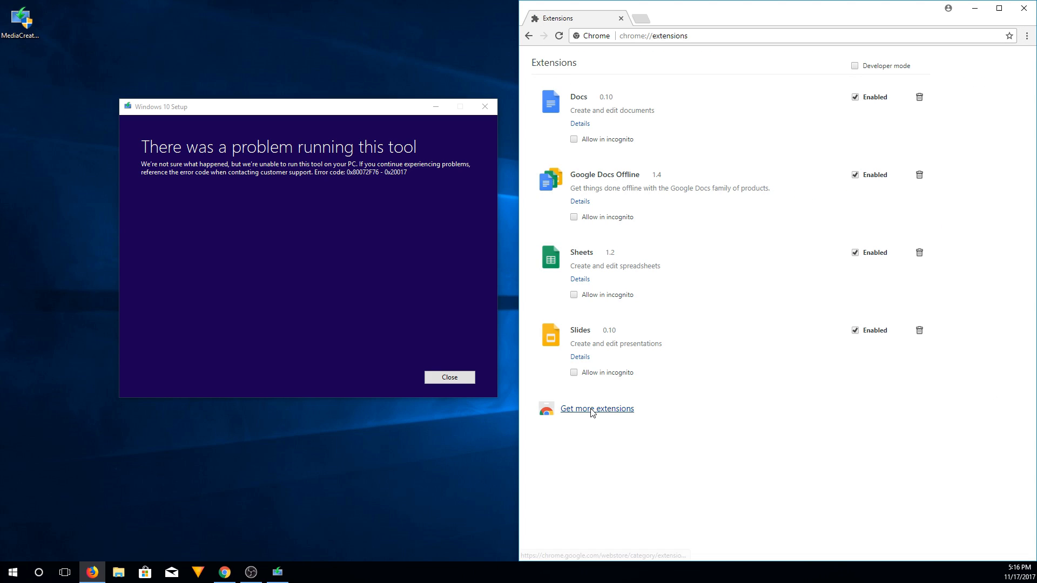
{"action": "left_click", "coordinate": [596, 409]}
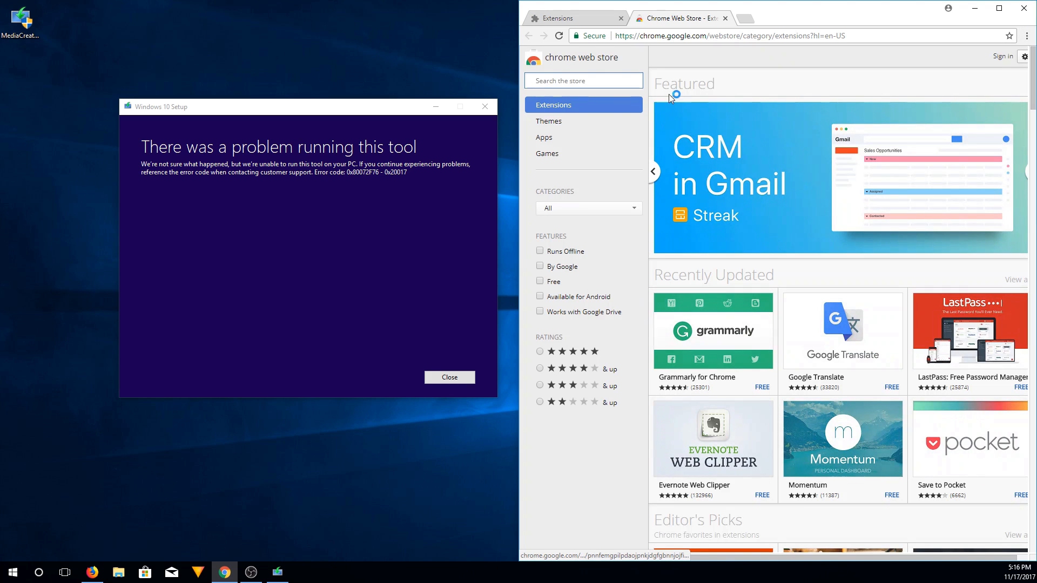
Search 'User-Agent' and add the User-Agent Switcher for Chrome extension, dismissing the added notice.
{"action": "left_click", "coordinate": [583, 81]}
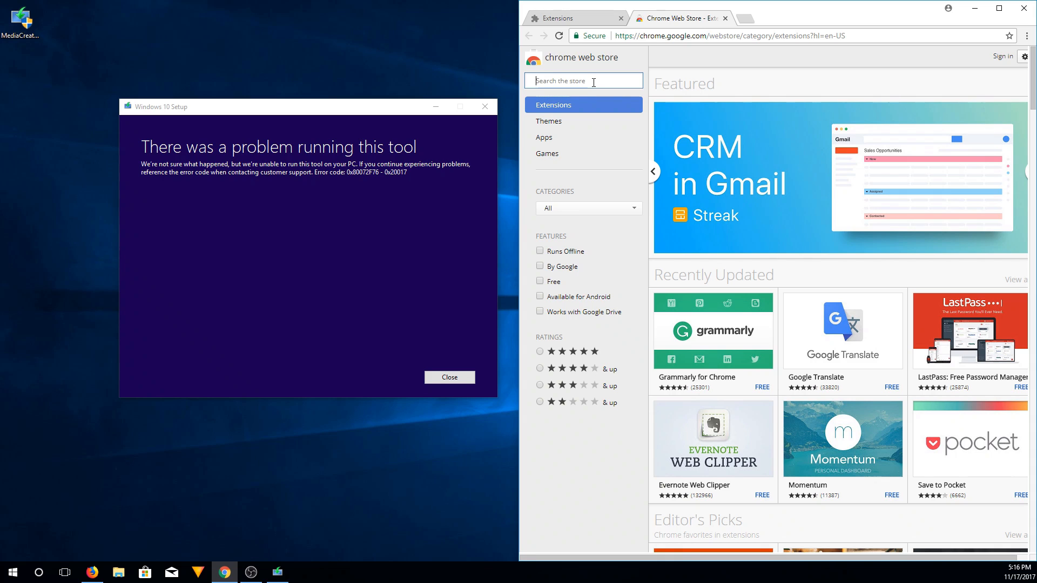
{"action": "type", "text": "User-"}
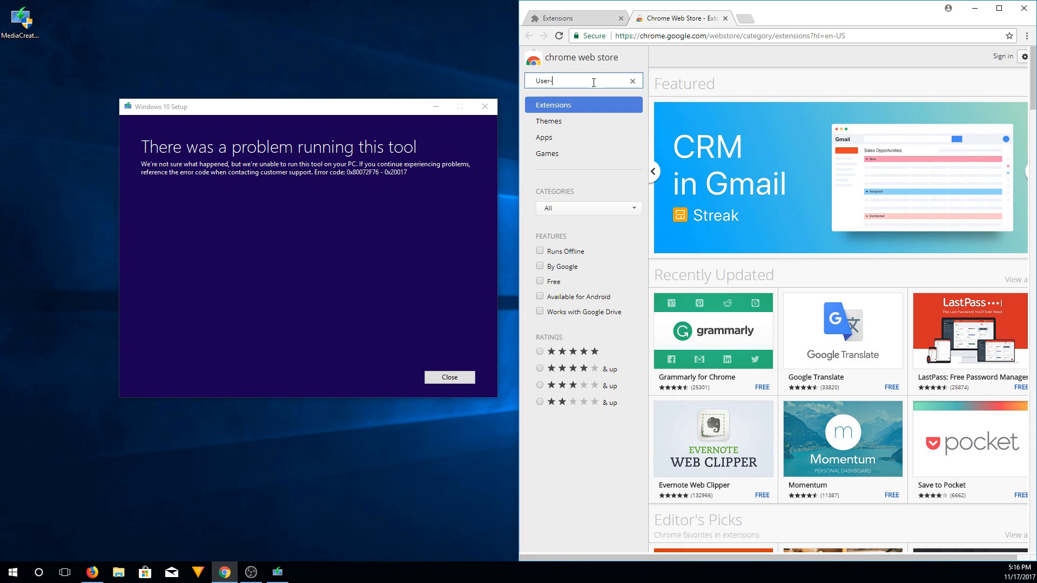
{"action": "type", "text": "Agent Switcher"}
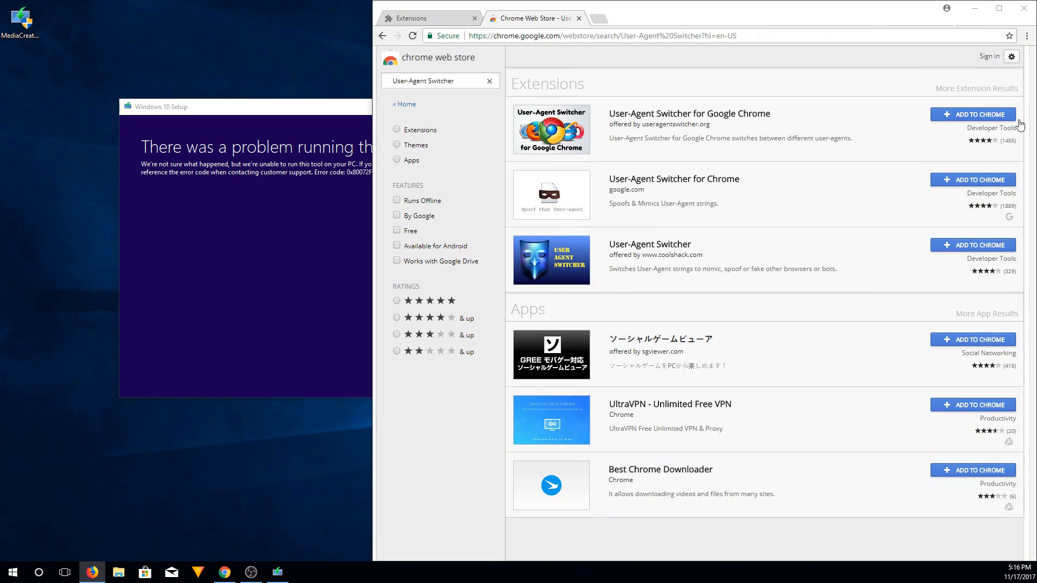
{"action": "mouse_move", "coordinate": [587, 207]}
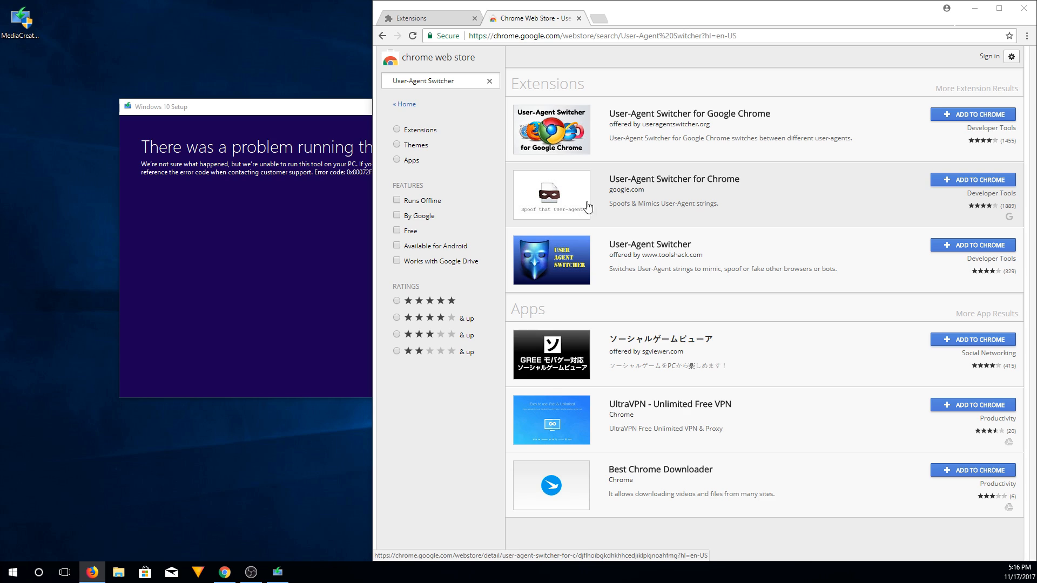
{"action": "mouse_move", "coordinate": [917, 192]}
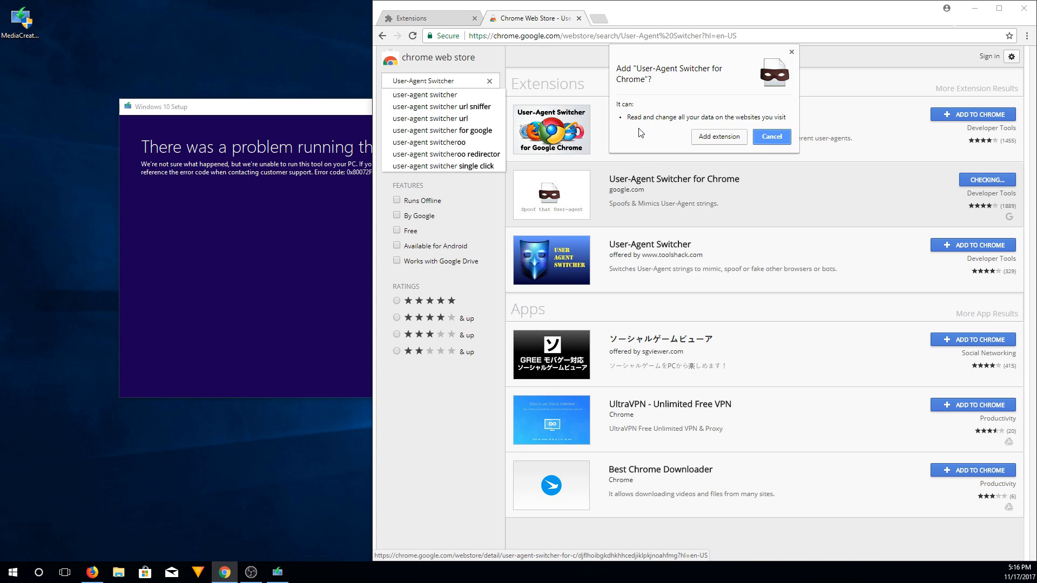
{"action": "left_click", "coordinate": [770, 137]}
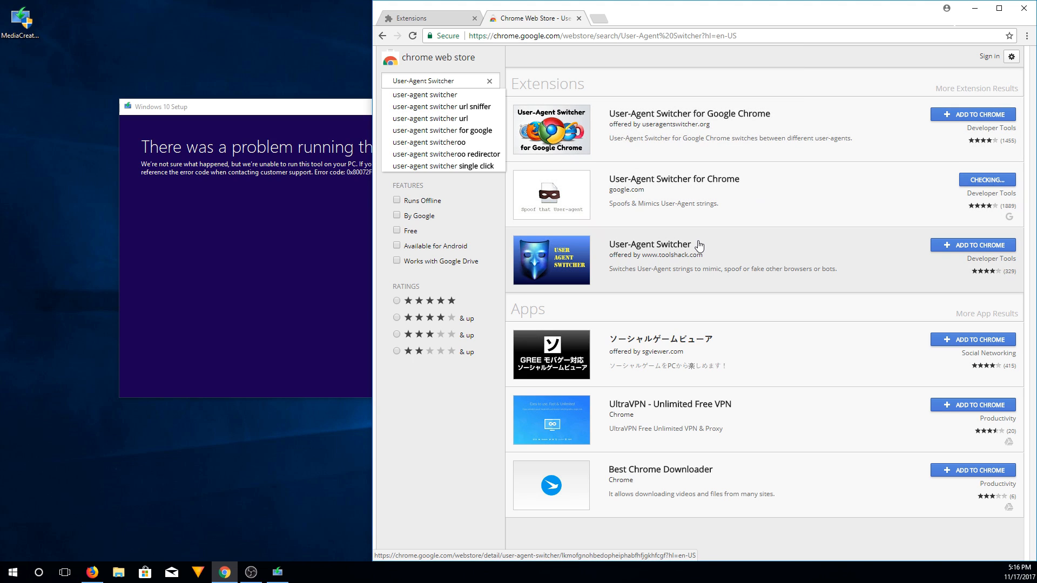
{"action": "left_click", "coordinate": [972, 179]}
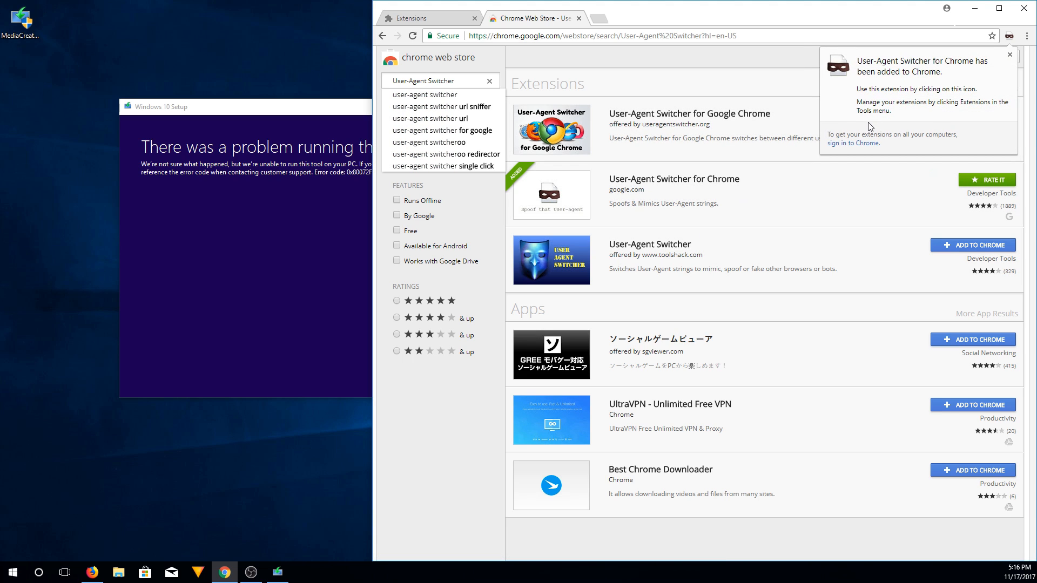
{"action": "left_click", "coordinate": [1009, 55]}
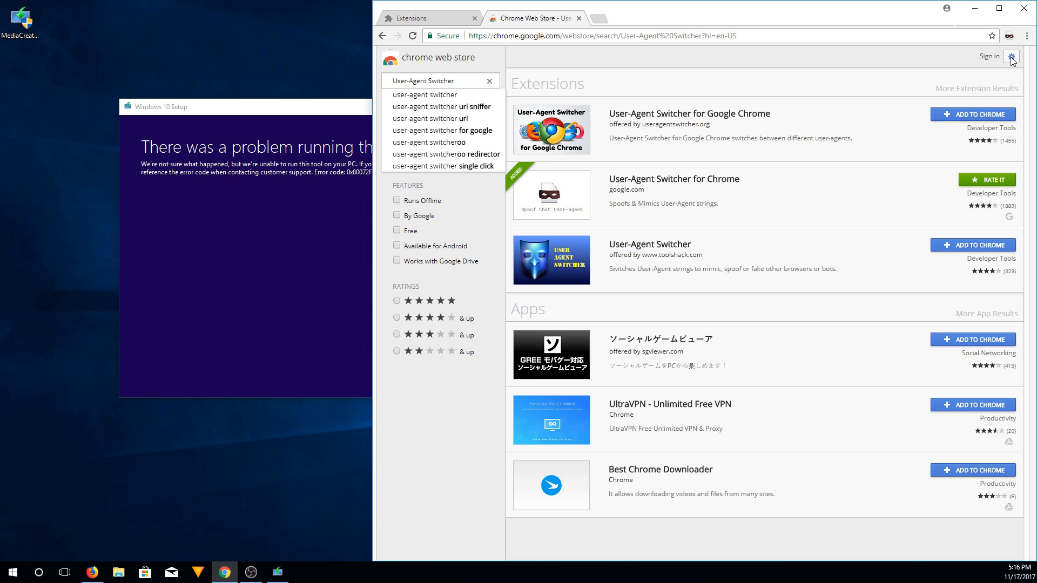
{"action": "mouse_move", "coordinate": [1010, 36]}
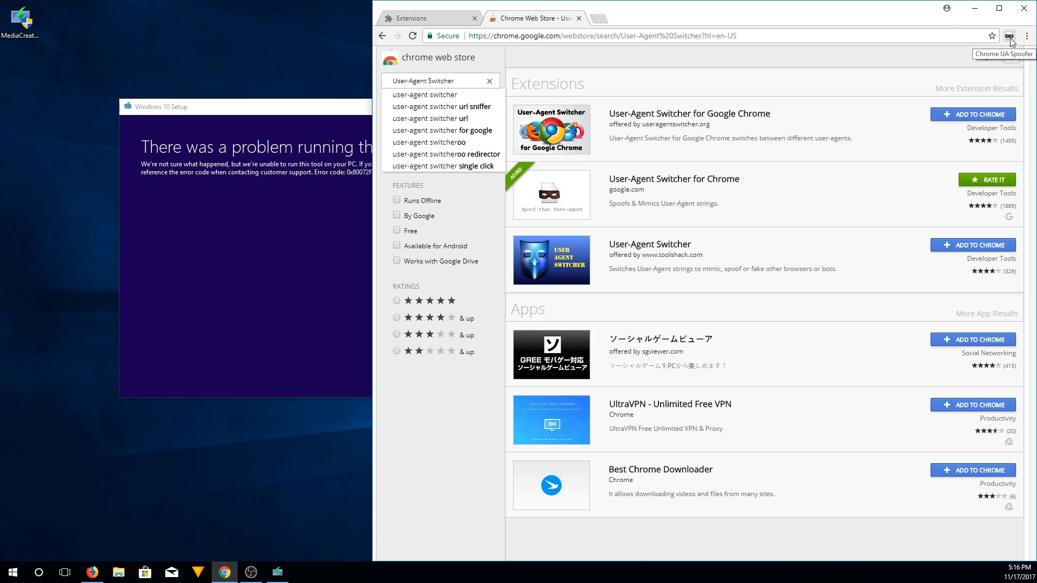
Show the User-Agent Switcher's list of browser identities to impersonate.
{"action": "left_click", "coordinate": [1010, 36]}
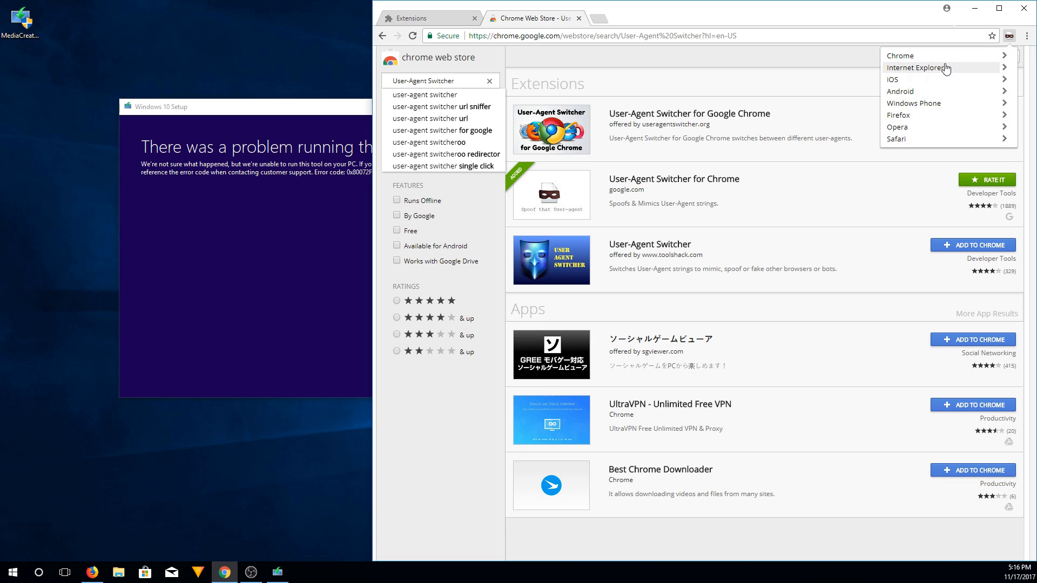
{"action": "mouse_move", "coordinate": [941, 71]}
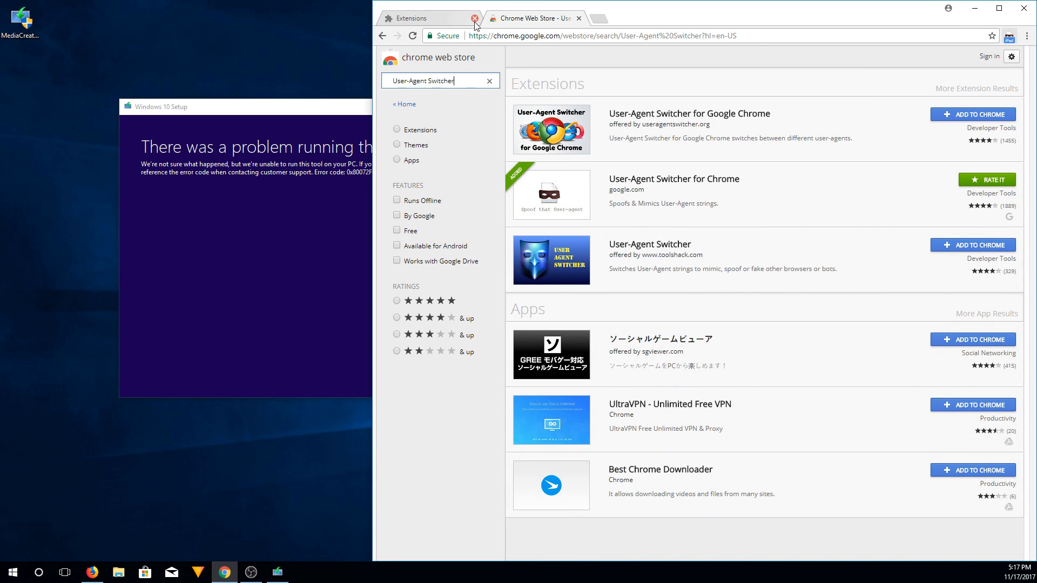
Search the web for 'windows 10 i' and land on Microsoft's Windows 10 ISO download page.
{"action": "left_click", "coordinate": [475, 18]}
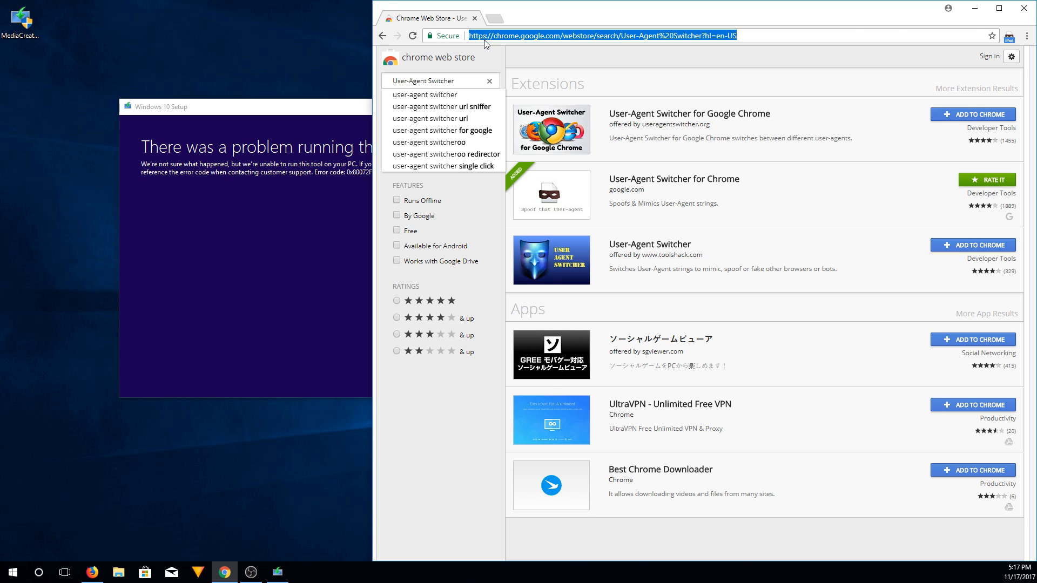
{"action": "type", "text": "windows 10 i"}
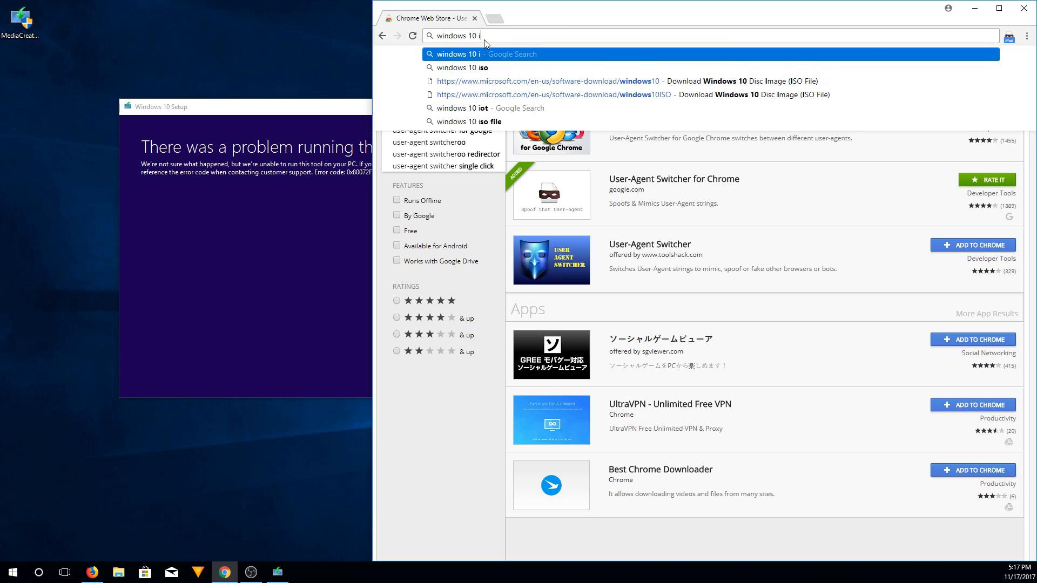
{"action": "left_click", "coordinate": [464, 67]}
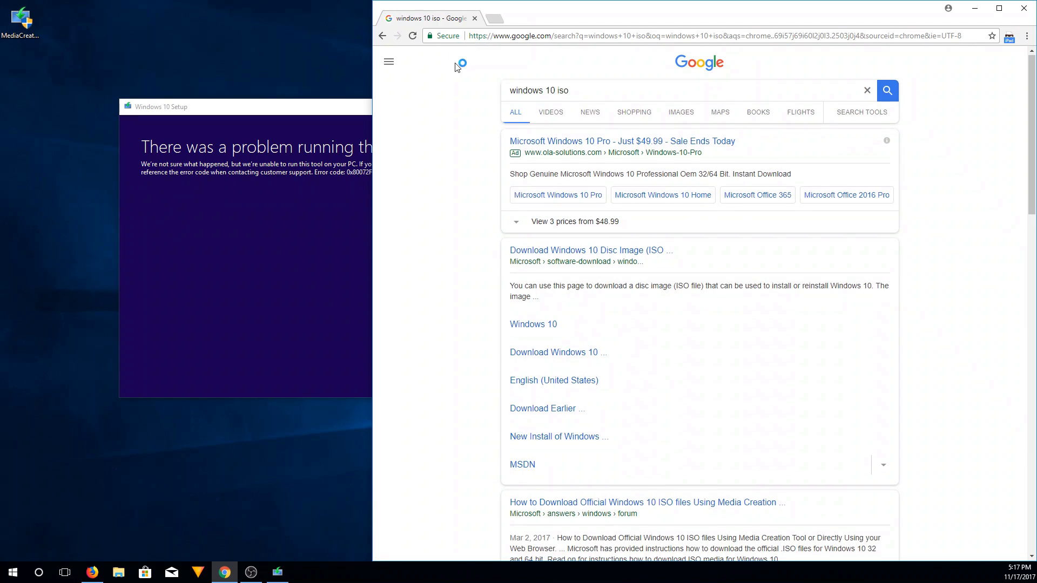
{"action": "mouse_move", "coordinate": [579, 258]}
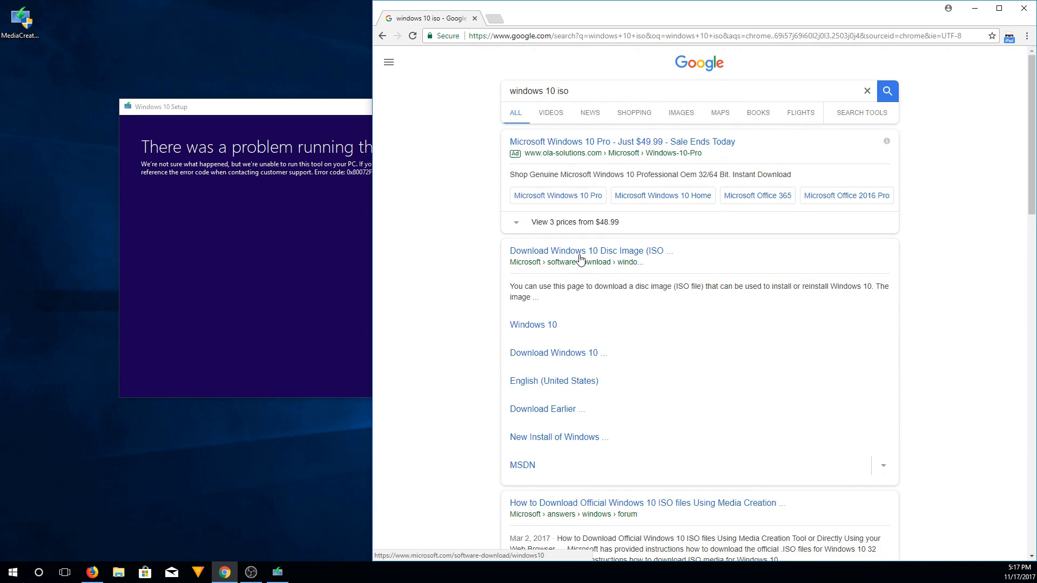
{"action": "left_click", "coordinate": [589, 251]}
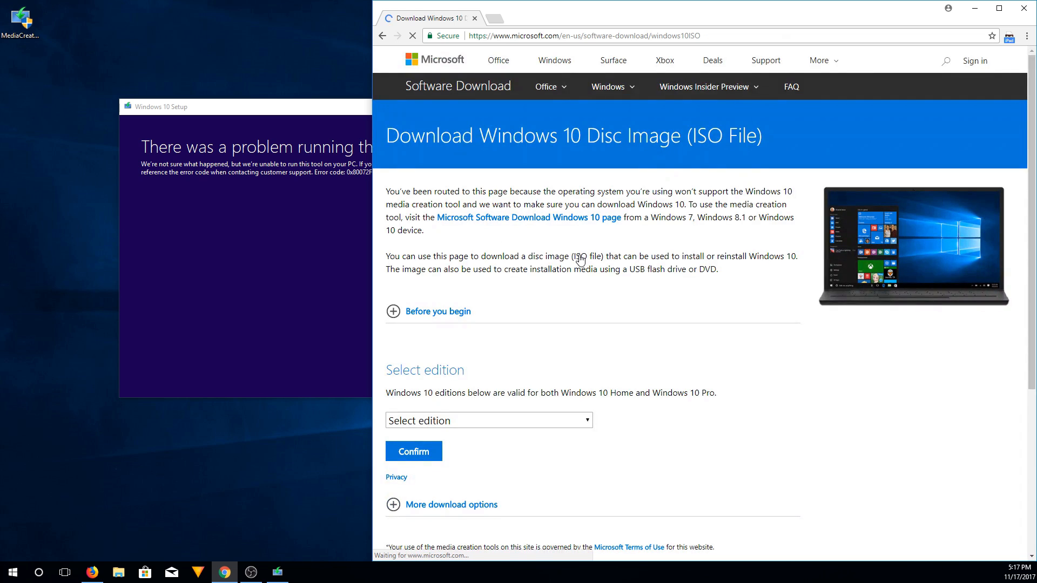
{"action": "scroll", "scroll_direction": "down", "scroll_amount": 3}
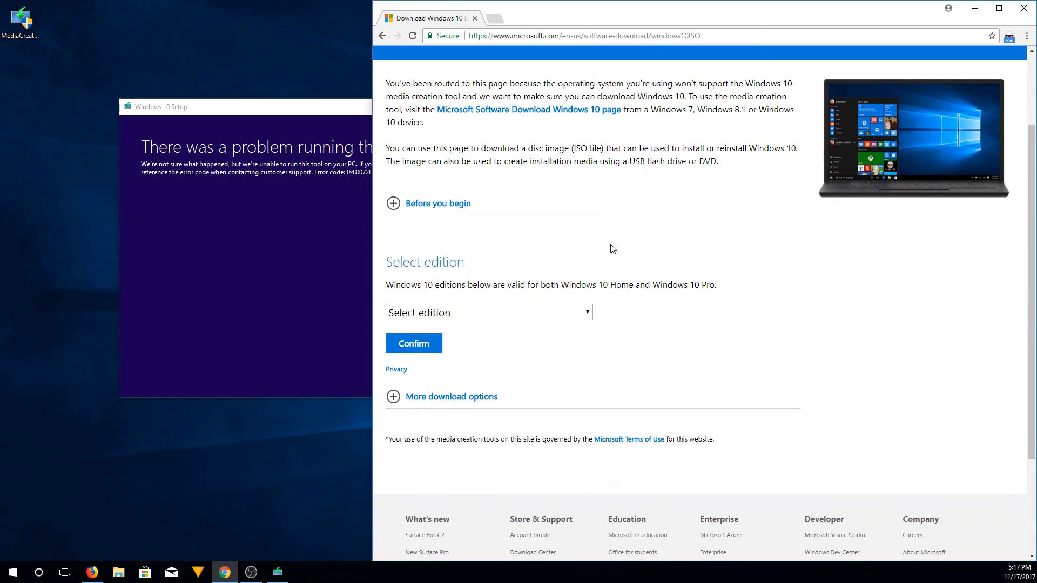
Select and confirm the Windows 10 edition, then choose English as the product language.
{"action": "left_click", "coordinate": [488, 312]}
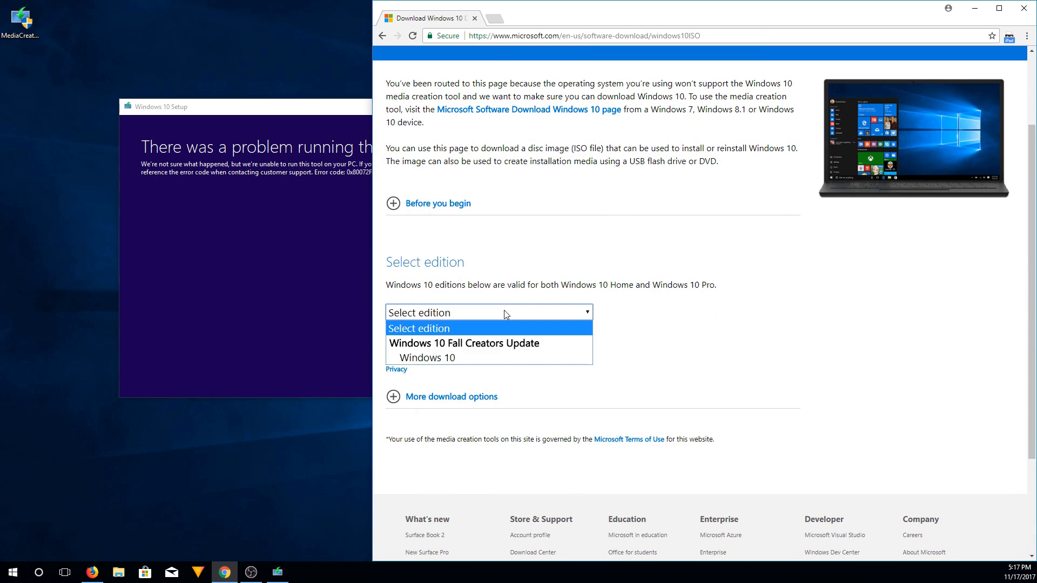
{"action": "mouse_move", "coordinate": [433, 357]}
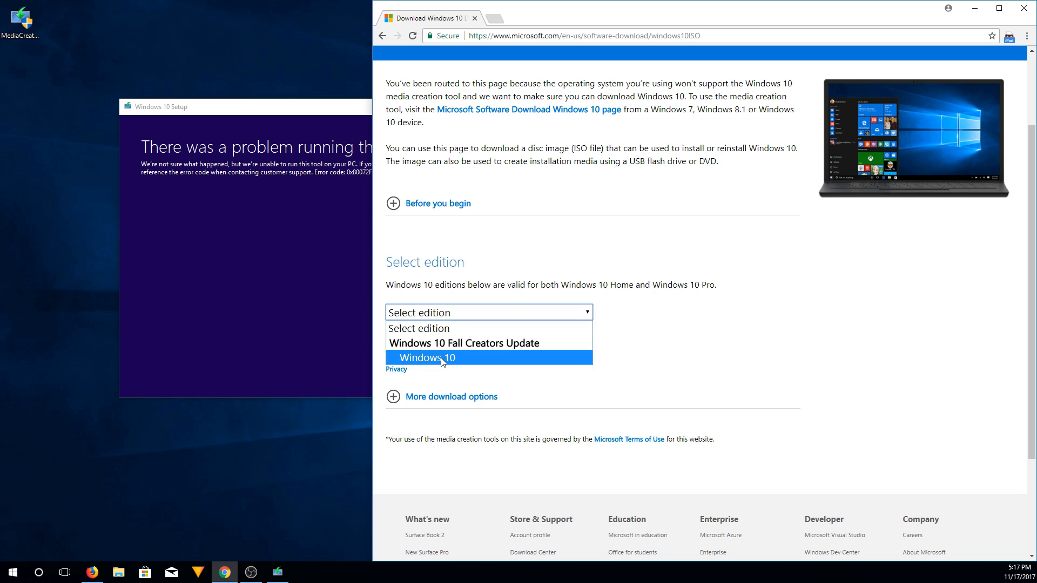
{"action": "left_click", "coordinate": [432, 357]}
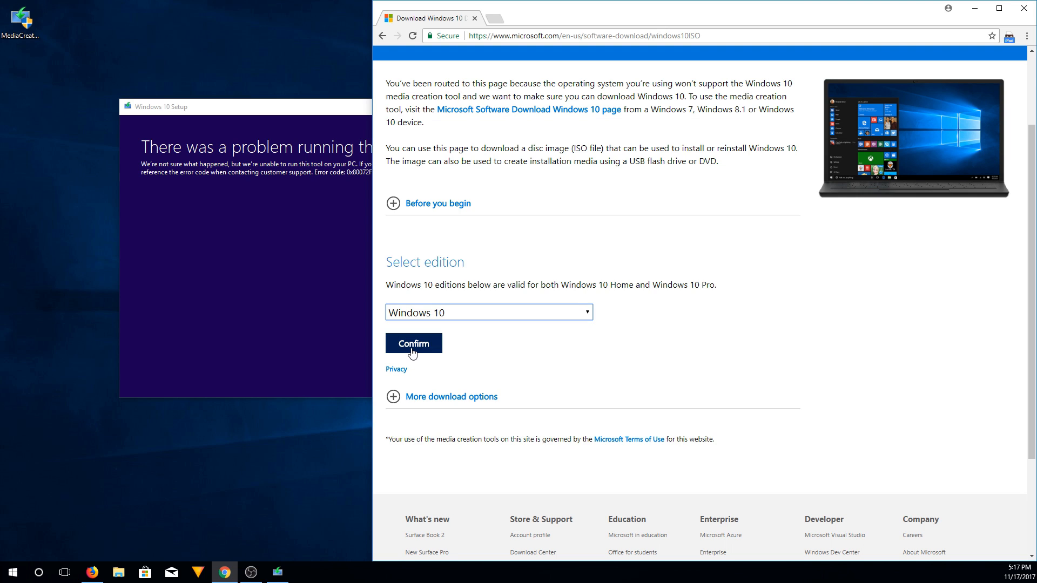
{"action": "left_click", "coordinate": [413, 344]}
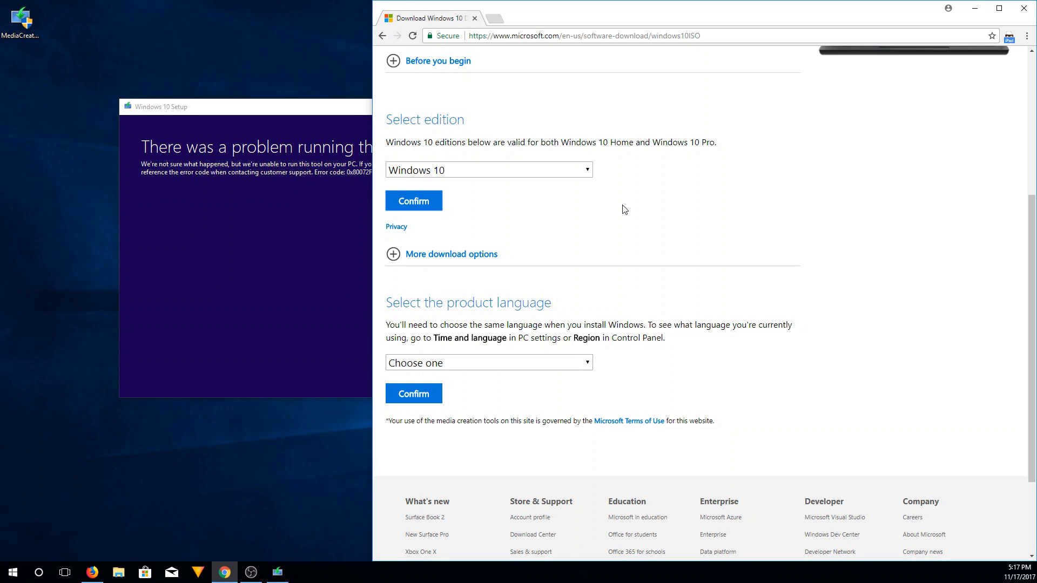
{"action": "mouse_move", "coordinate": [532, 173]}
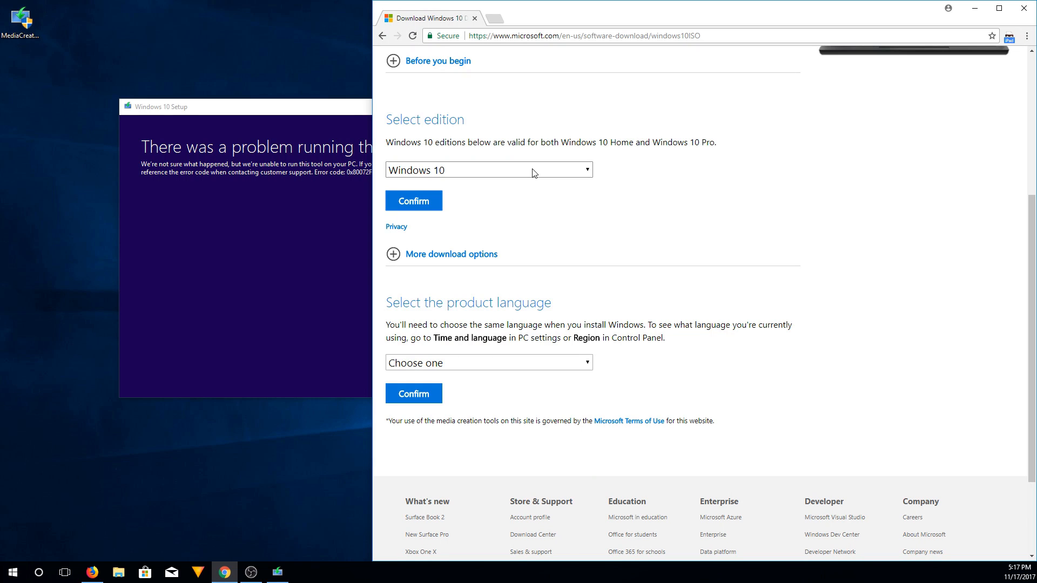
{"action": "left_click", "coordinate": [488, 170]}
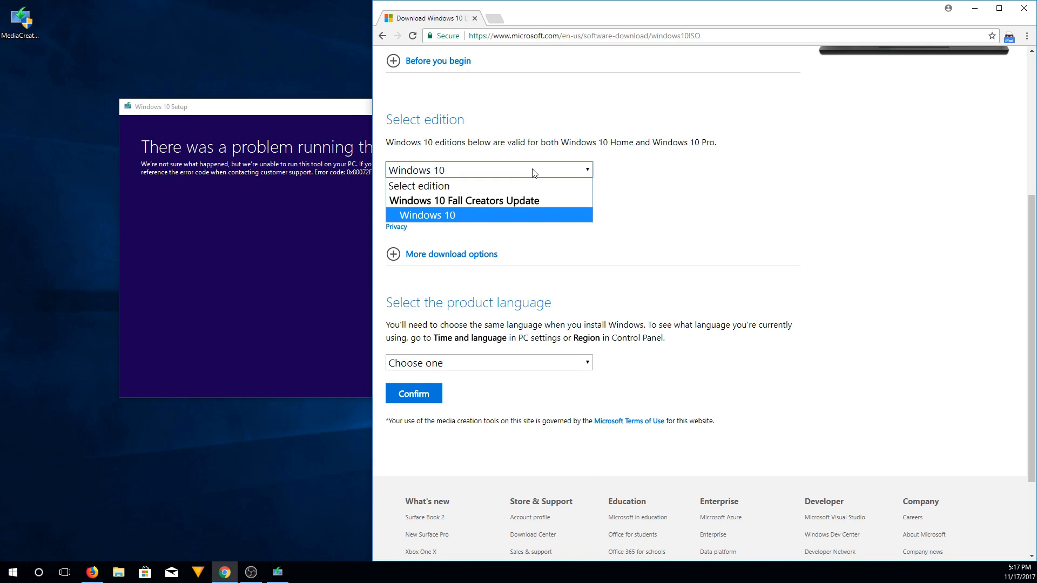
{"action": "left_click", "coordinate": [426, 215]}
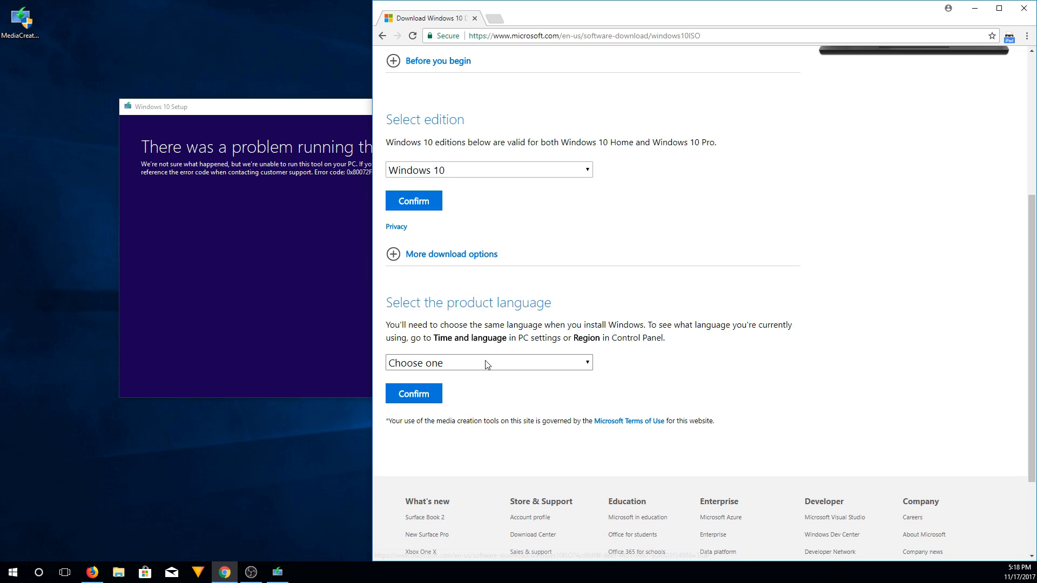
{"action": "left_click", "coordinate": [487, 363]}
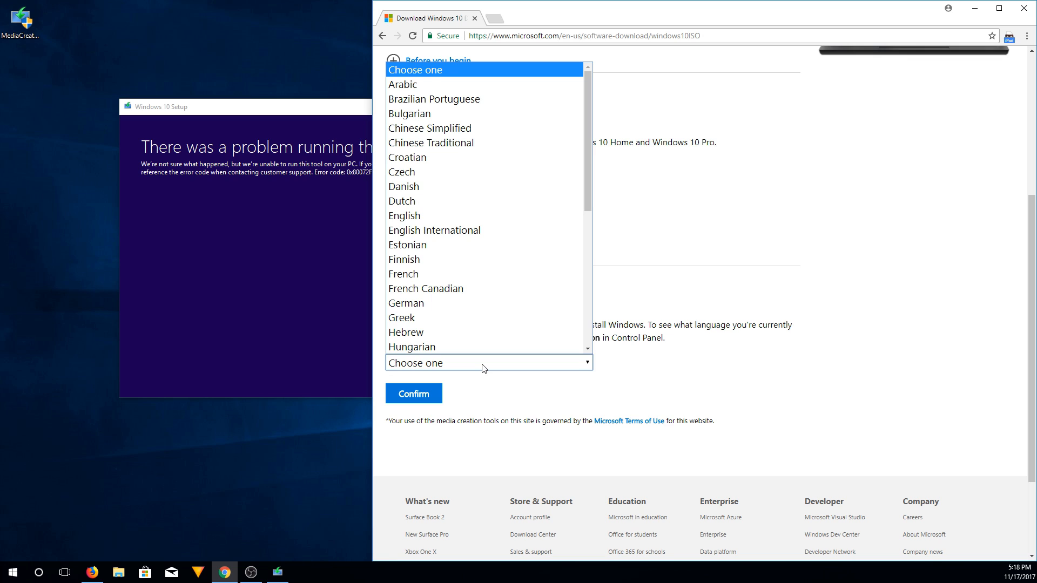
{"action": "left_click", "coordinate": [404, 216]}
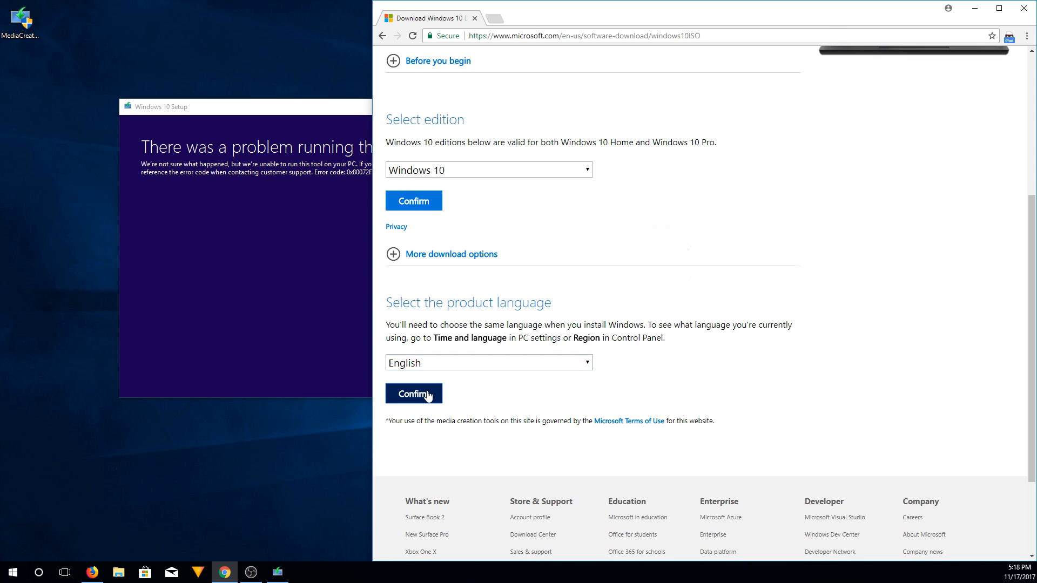
Confirm English and start the 64-bit Win10_1709_English_x64 ISO download.
{"action": "left_click", "coordinate": [414, 393]}
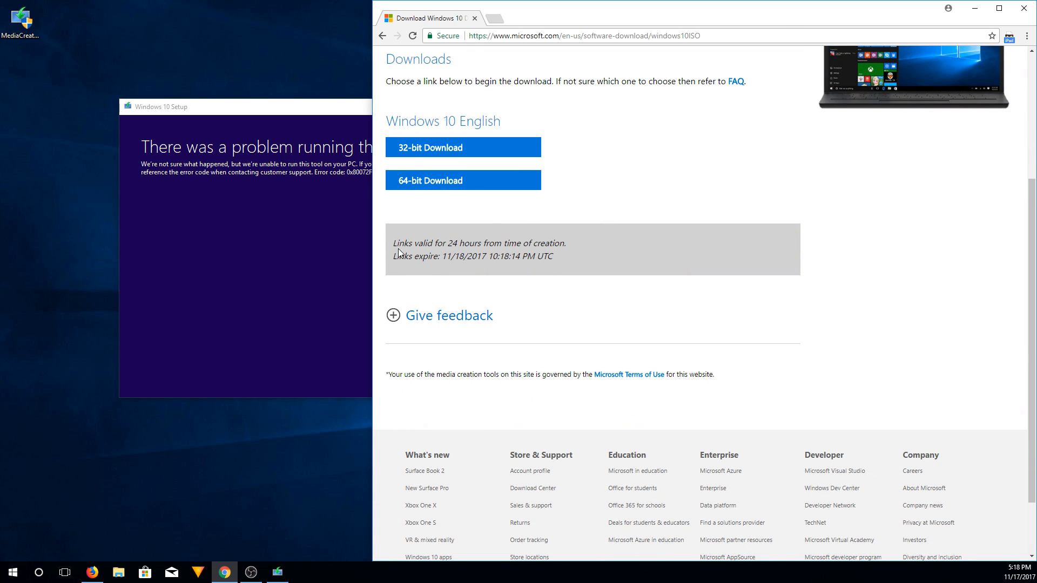
{"action": "left_click_drag", "start_coordinate": [397, 242], "coordinate": [553, 257]}
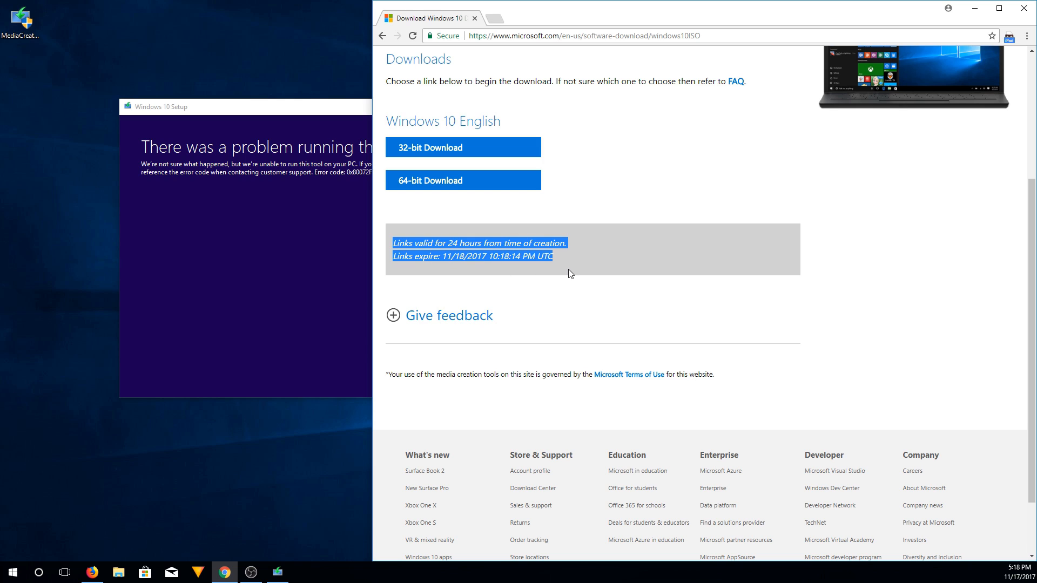
{"action": "left_click", "coordinate": [577, 267]}
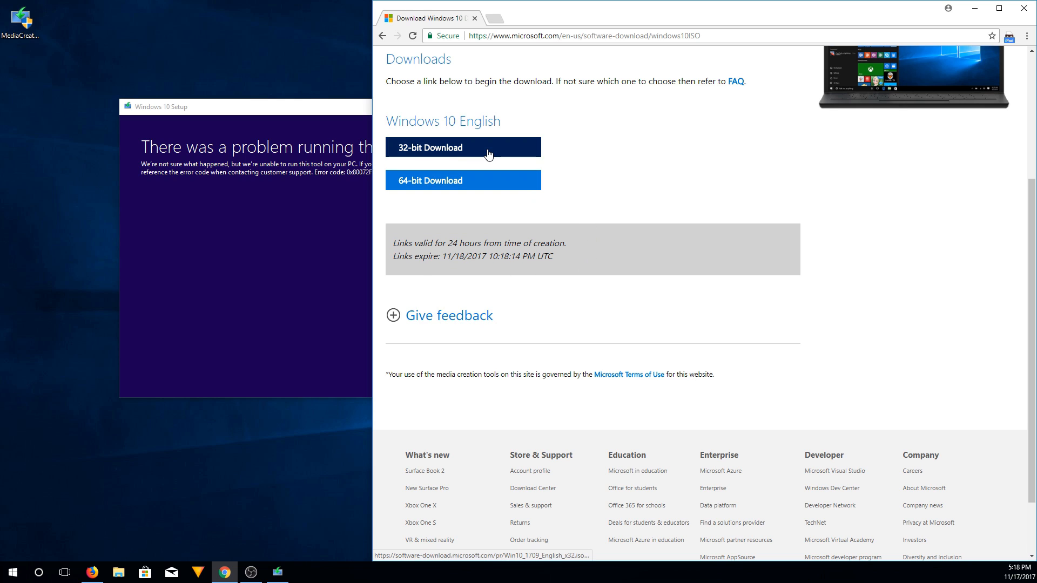
{"action": "mouse_move", "coordinate": [454, 180]}
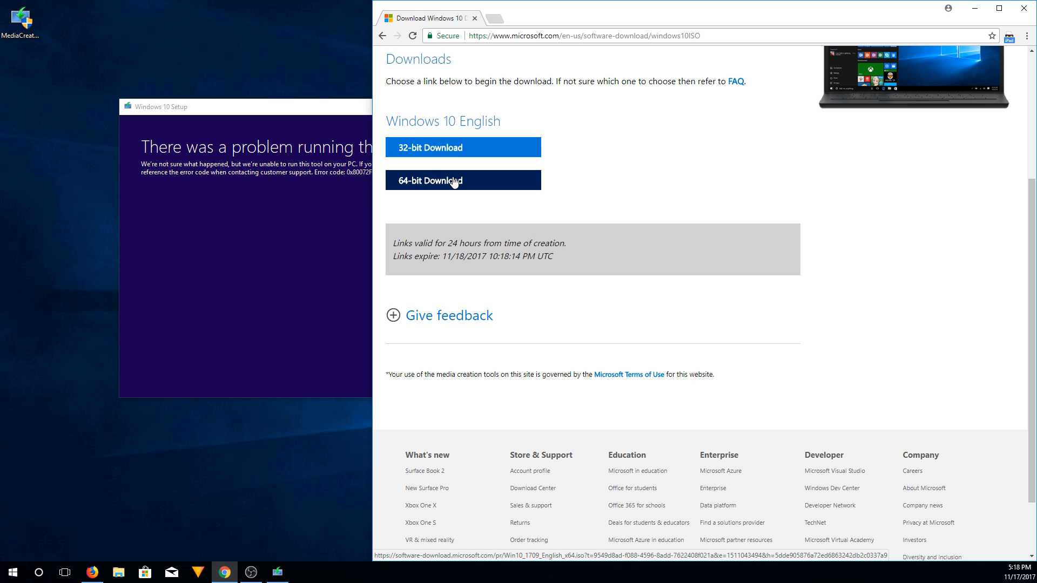
{"action": "left_click", "coordinate": [462, 180]}
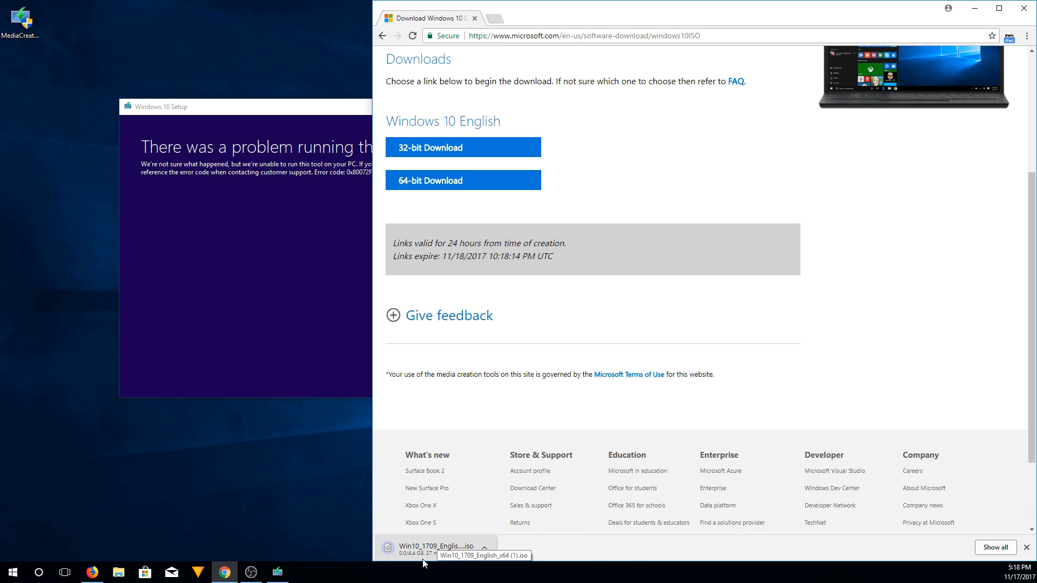
{"action": "mouse_move", "coordinate": [538, 547]}
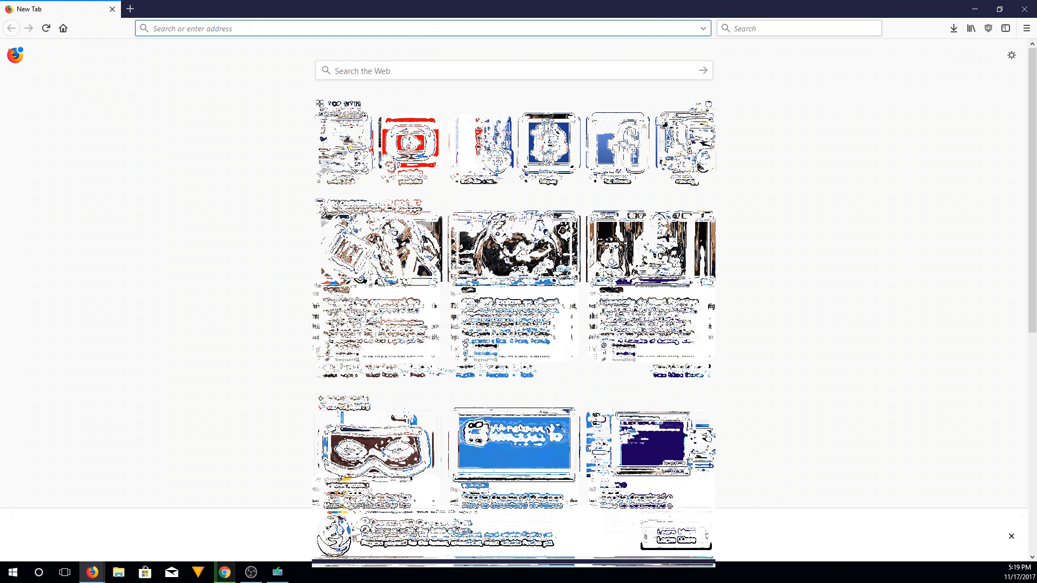
Go to rufus.akeo.ie, save rufus-2.18.exe and show it in the downloads list.
{"action": "left_click", "coordinate": [291, 28]}
{"action": "type", "text": "https://rufus.akeo.ie"}
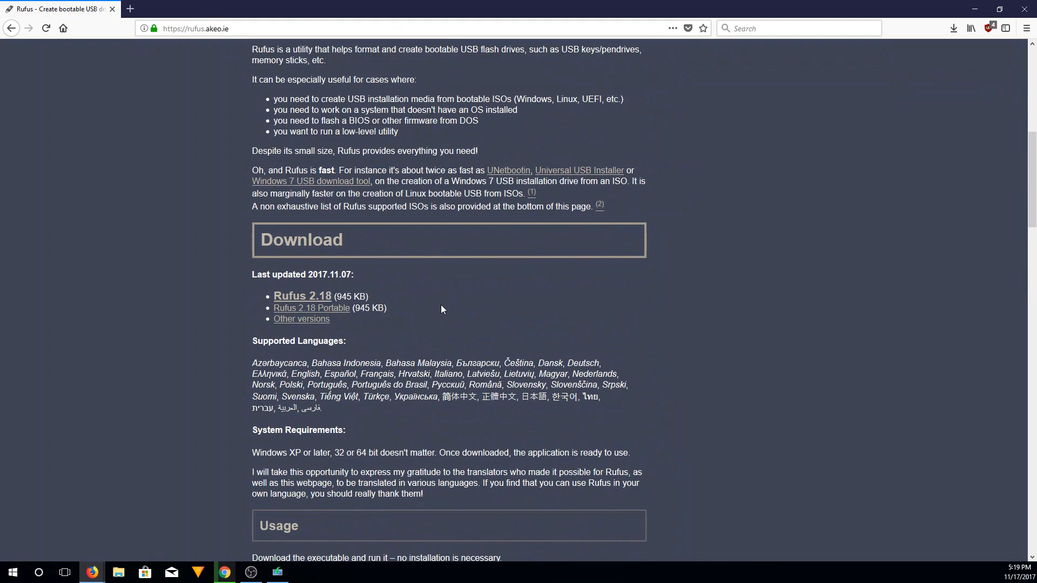
{"action": "mouse_move", "coordinate": [303, 296]}
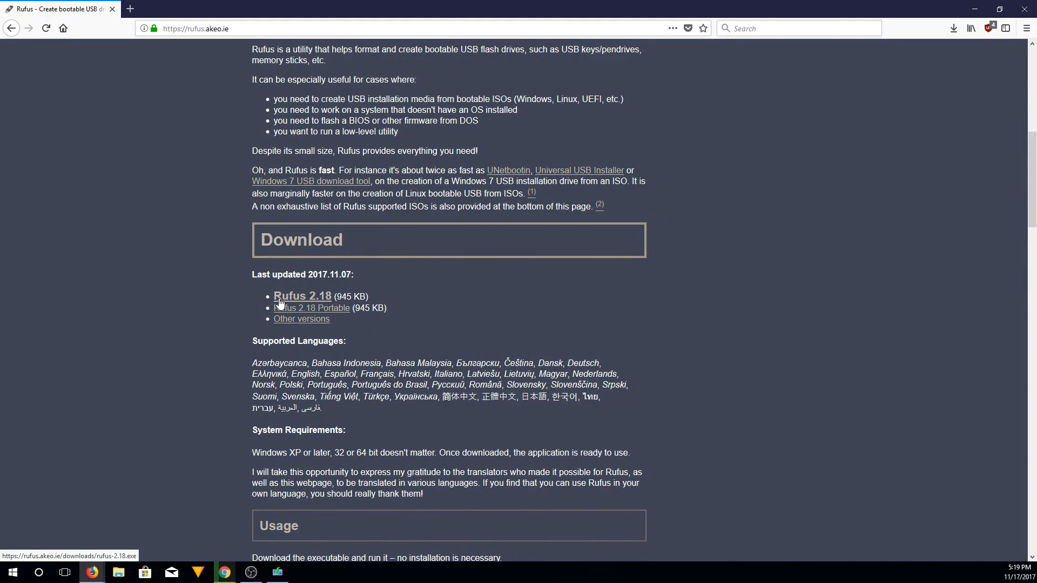
{"action": "left_click", "coordinate": [302, 296]}
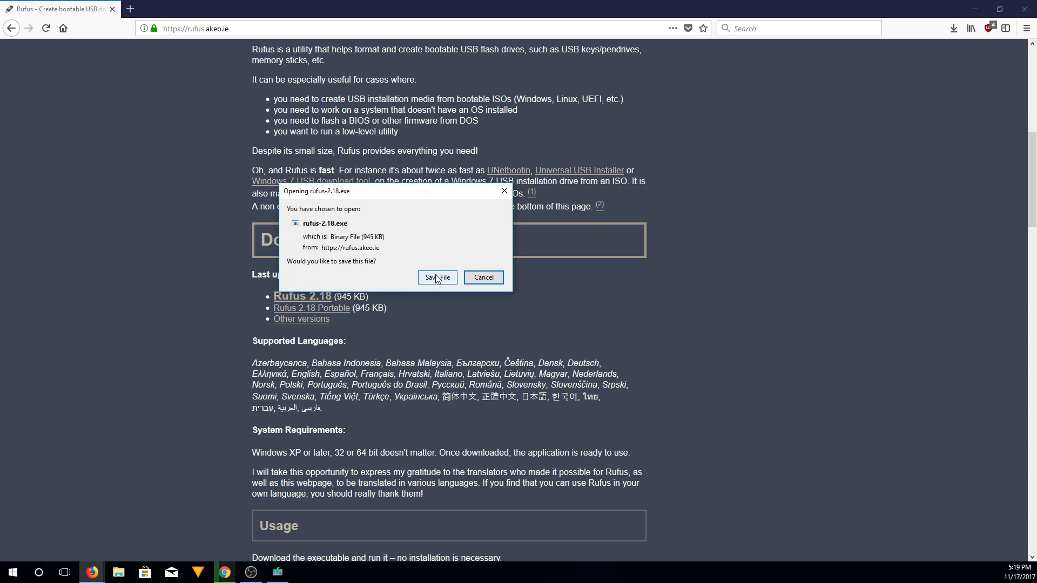
{"action": "left_click", "coordinate": [436, 278]}
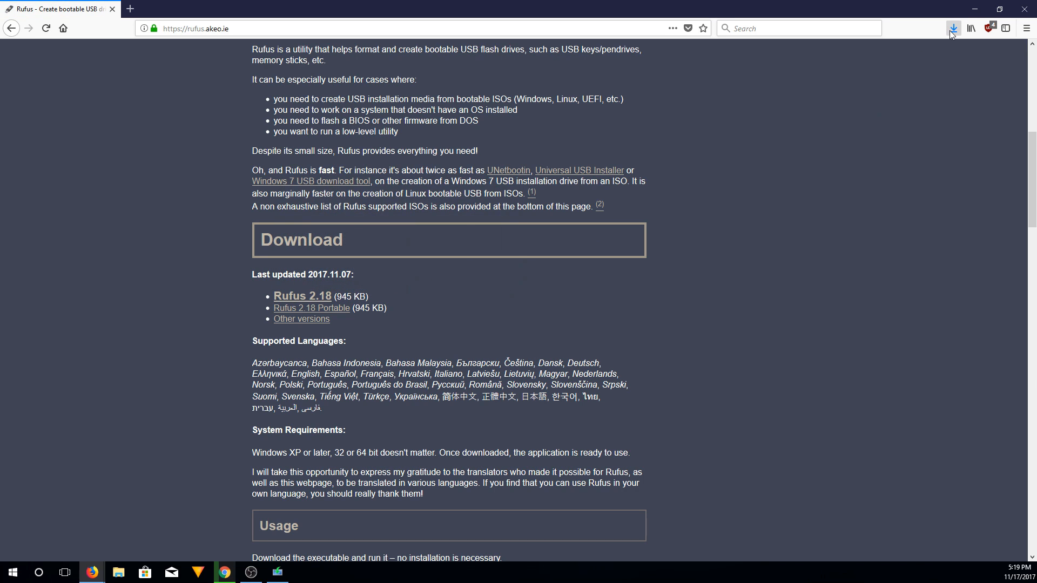
{"action": "left_click", "coordinate": [952, 28]}
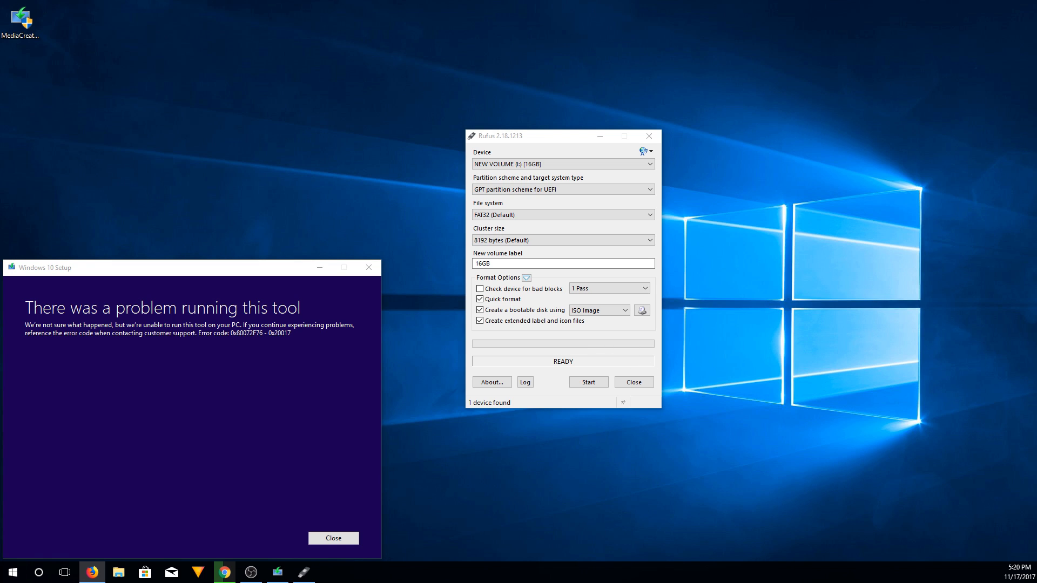
Label the volume 'Windows 10 FCU' and load Win10_1709_English_x64.iso from Downloads as the image.
{"action": "type", "text": "Windows 10 FCU"}
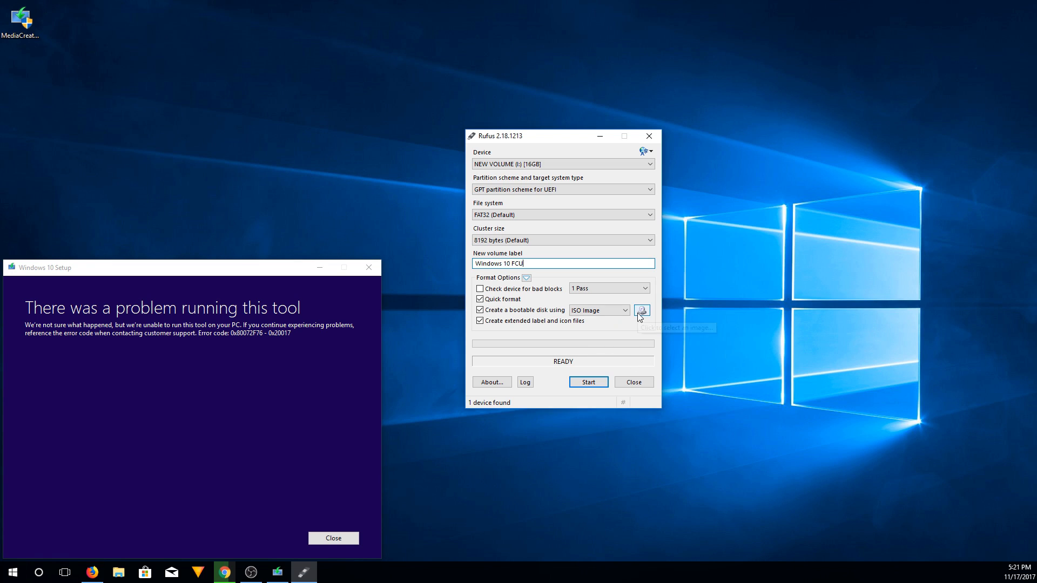
{"action": "left_click", "coordinate": [640, 310]}
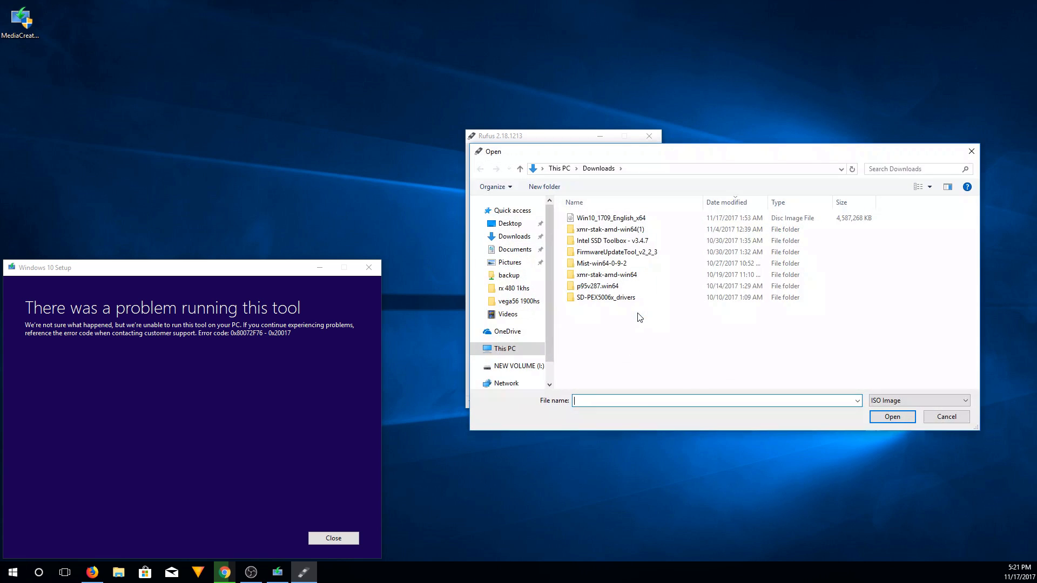
{"action": "left_click", "coordinate": [610, 217]}
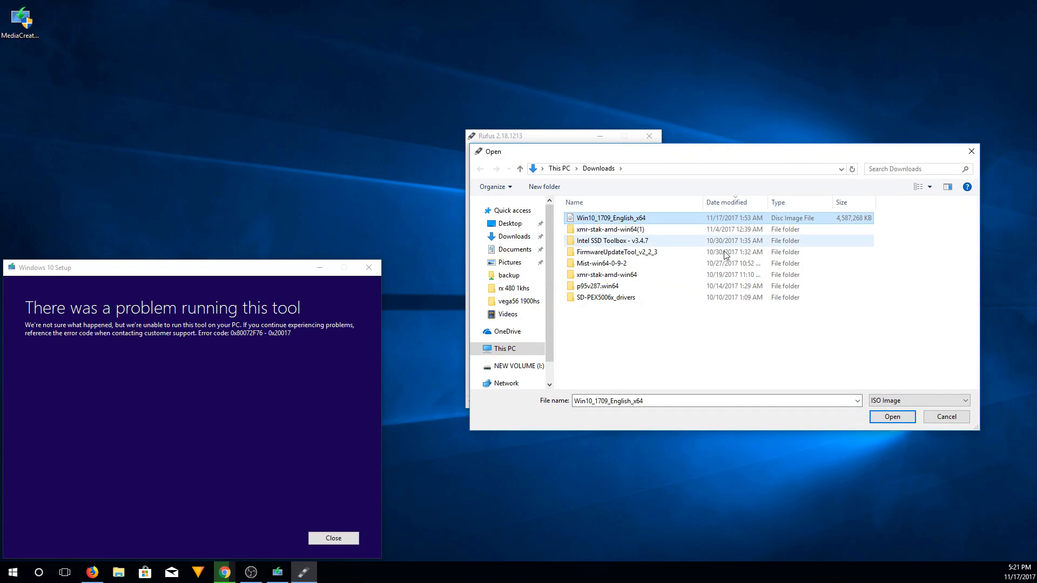
{"action": "left_click", "coordinate": [891, 417]}
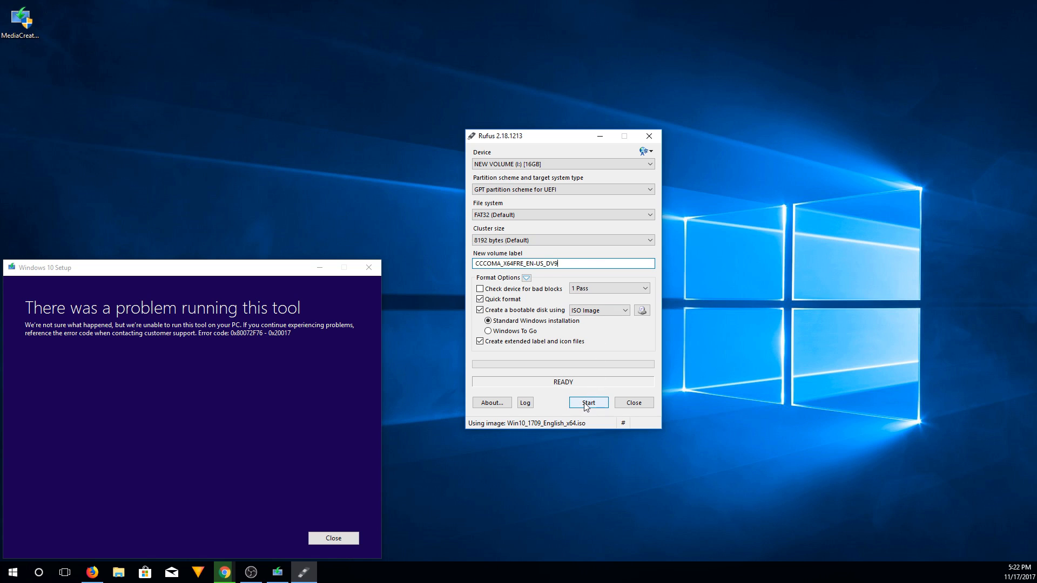
Start writing the ISO to the 16GB drive and accept the data-destruction warning.
{"action": "left_click", "coordinate": [588, 402]}
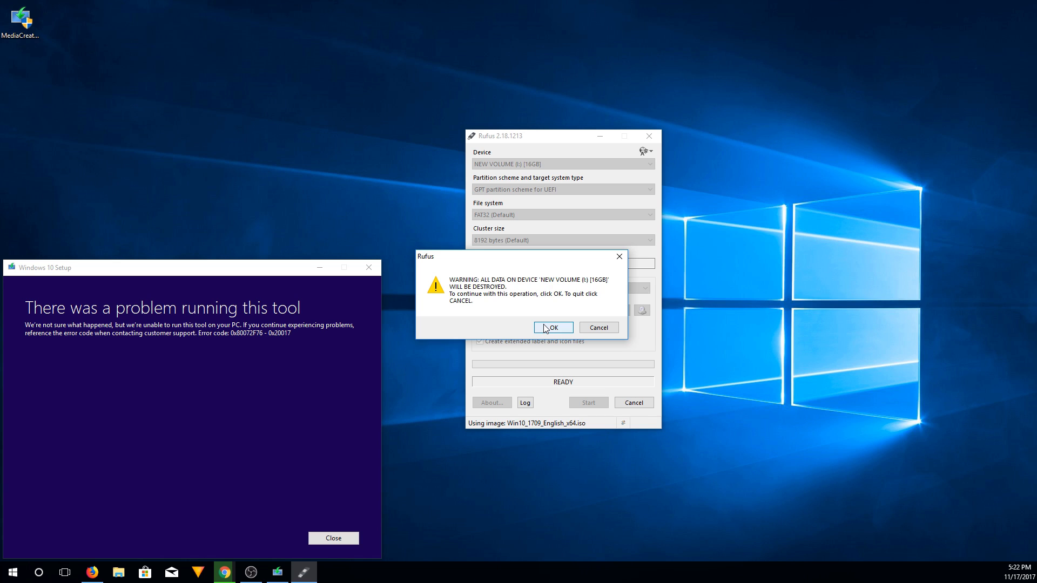
{"action": "left_click", "coordinate": [553, 327]}
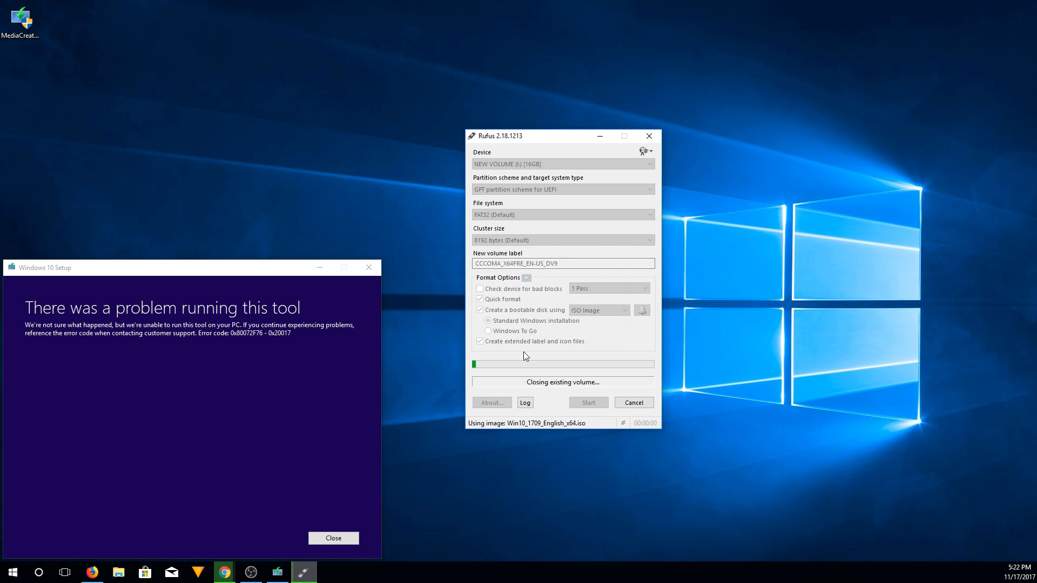